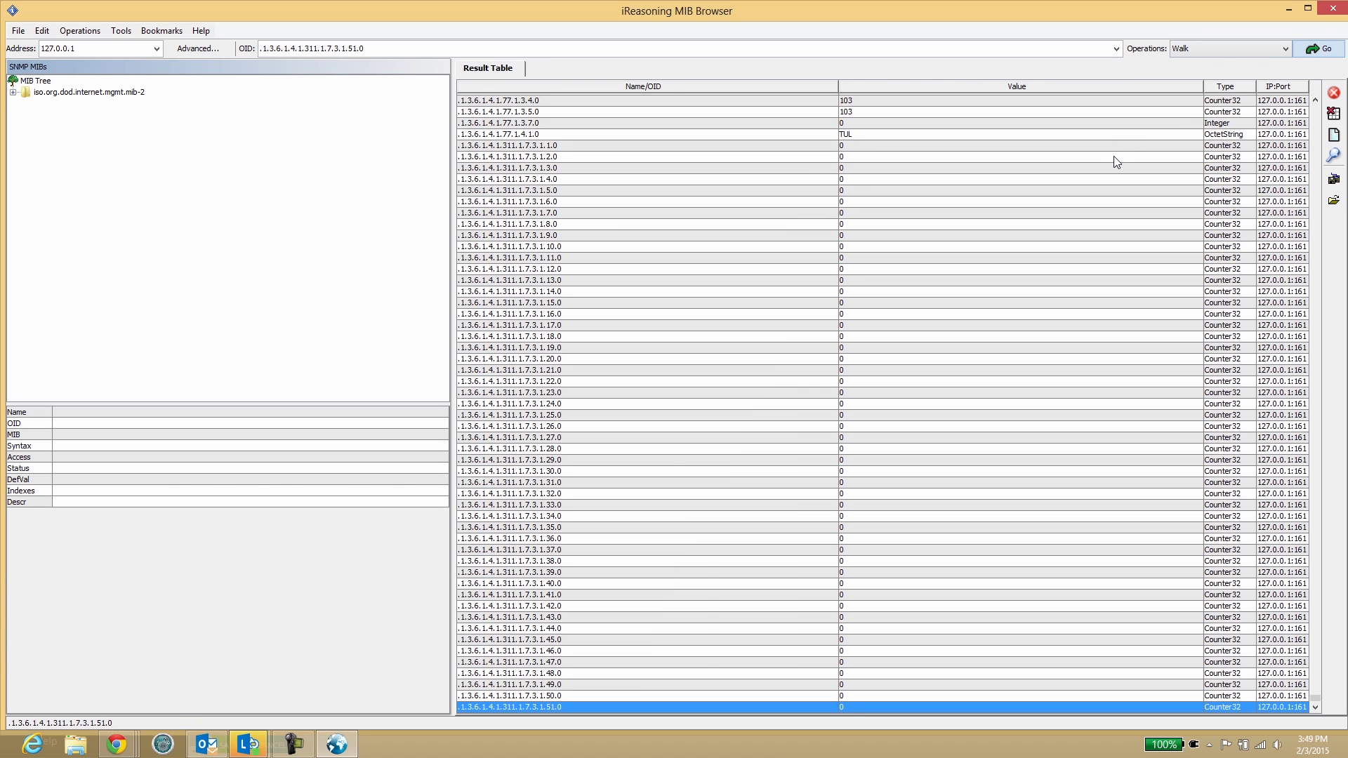
Scroll the walk Result Table to the top to show hrStorageDescr, hrStorageSize and hrStorageUsed
left_click(1315, 99)
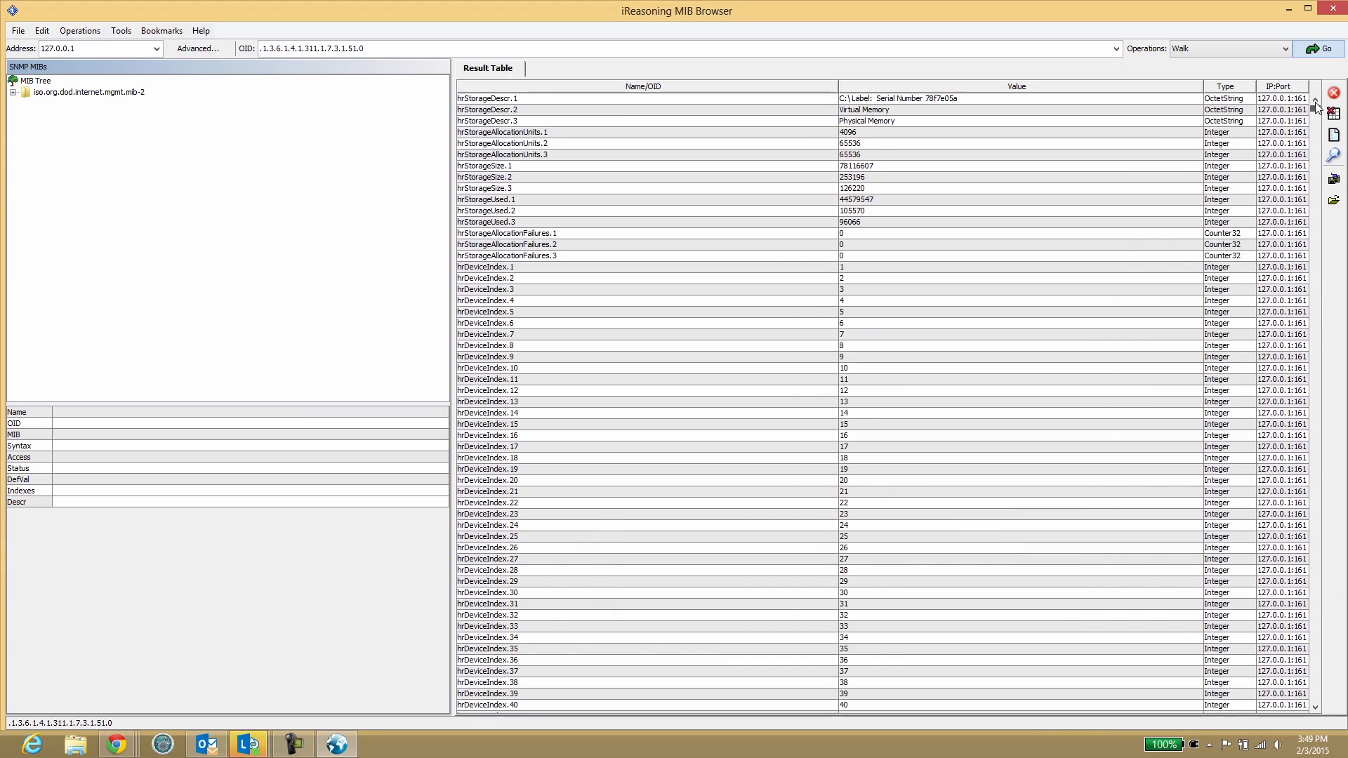
triple_click(310, 49)
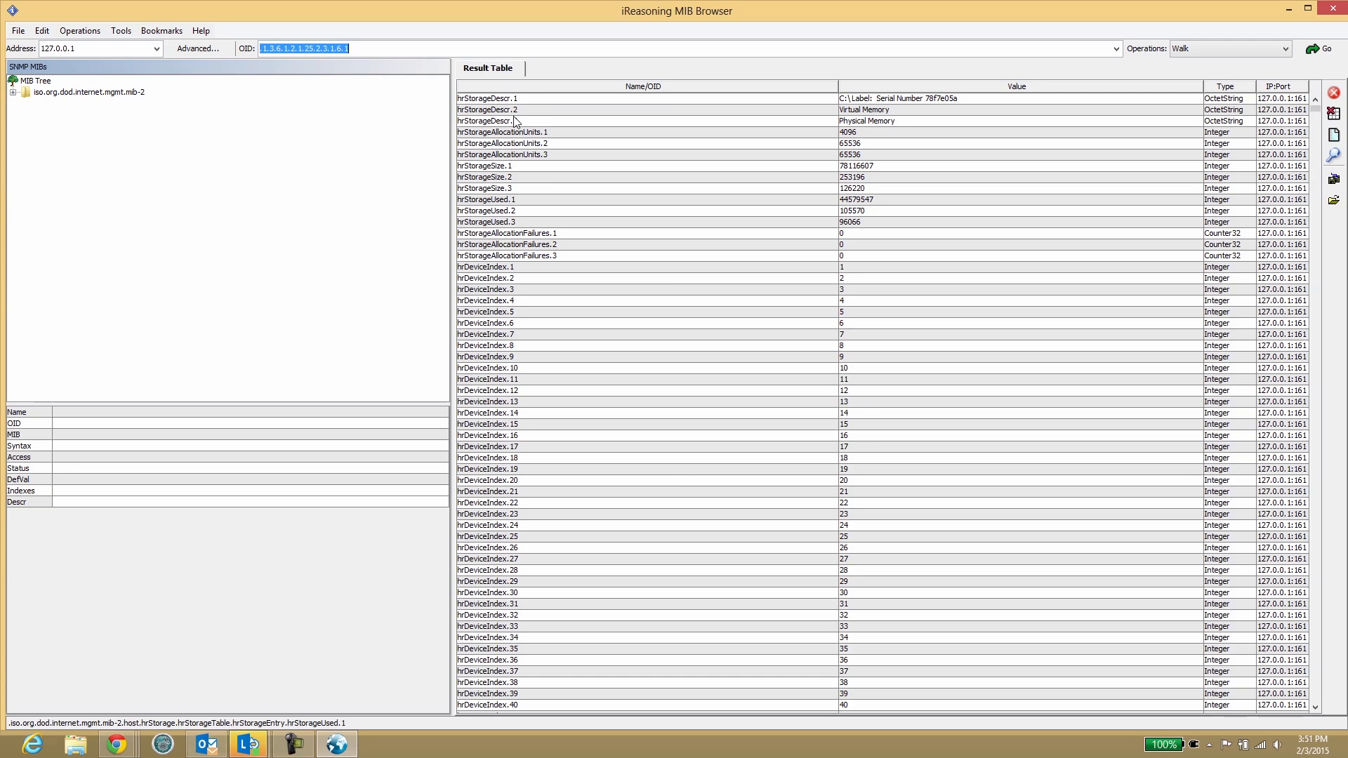
Copy the hrStorageUsed.1 OID for the C: drive from the OID field
right_click(601, 99)
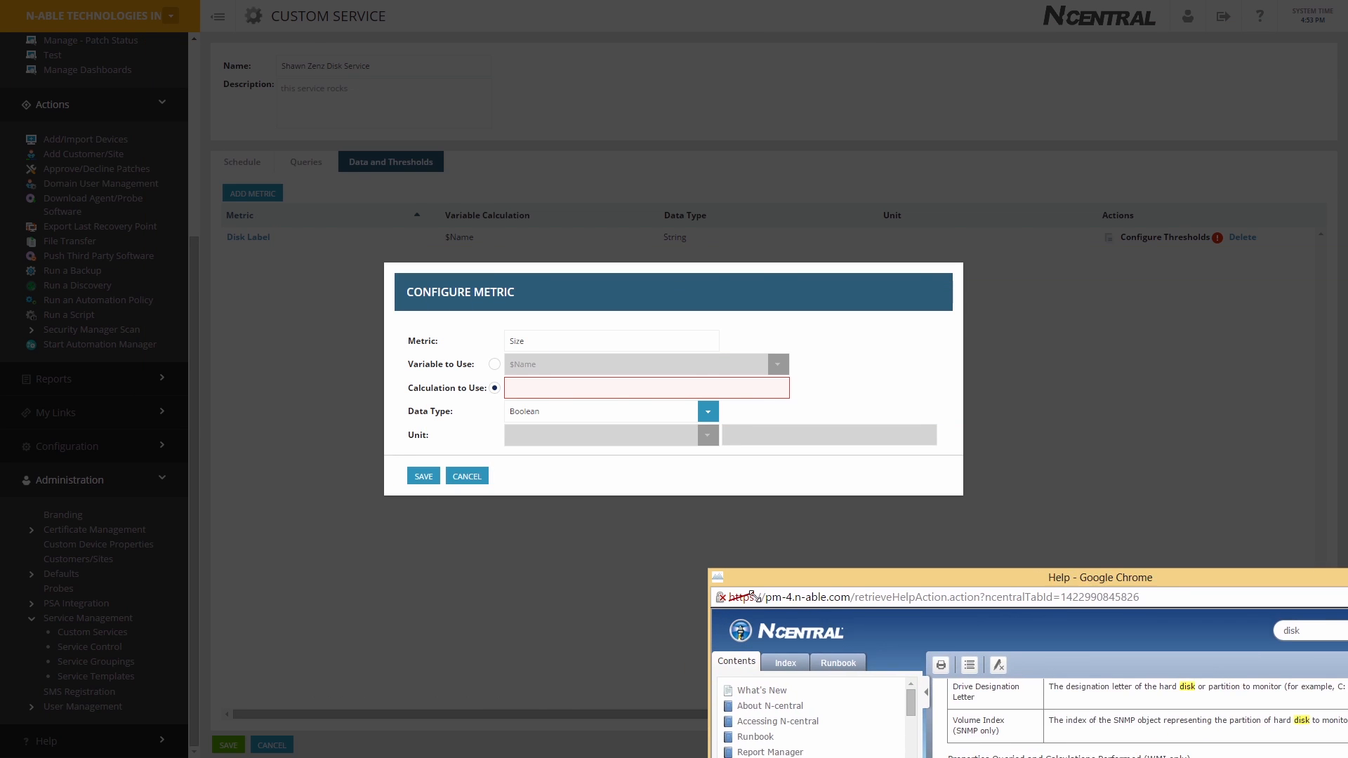
Begin entering the Size calculation ($Size*$Units)/1024
type("($size*$Units)/1024")
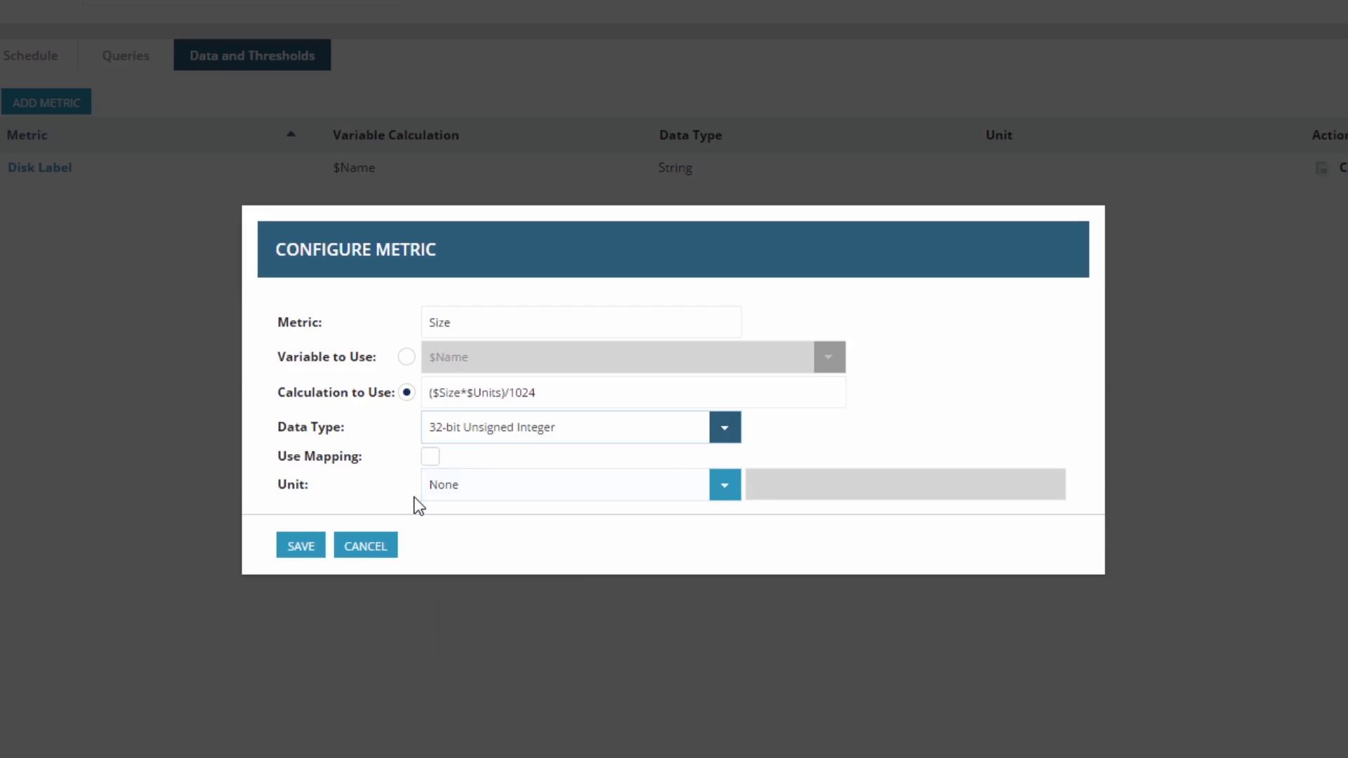
Save the Size metric as a 32-bit unsigned integer
left_click(724, 245)
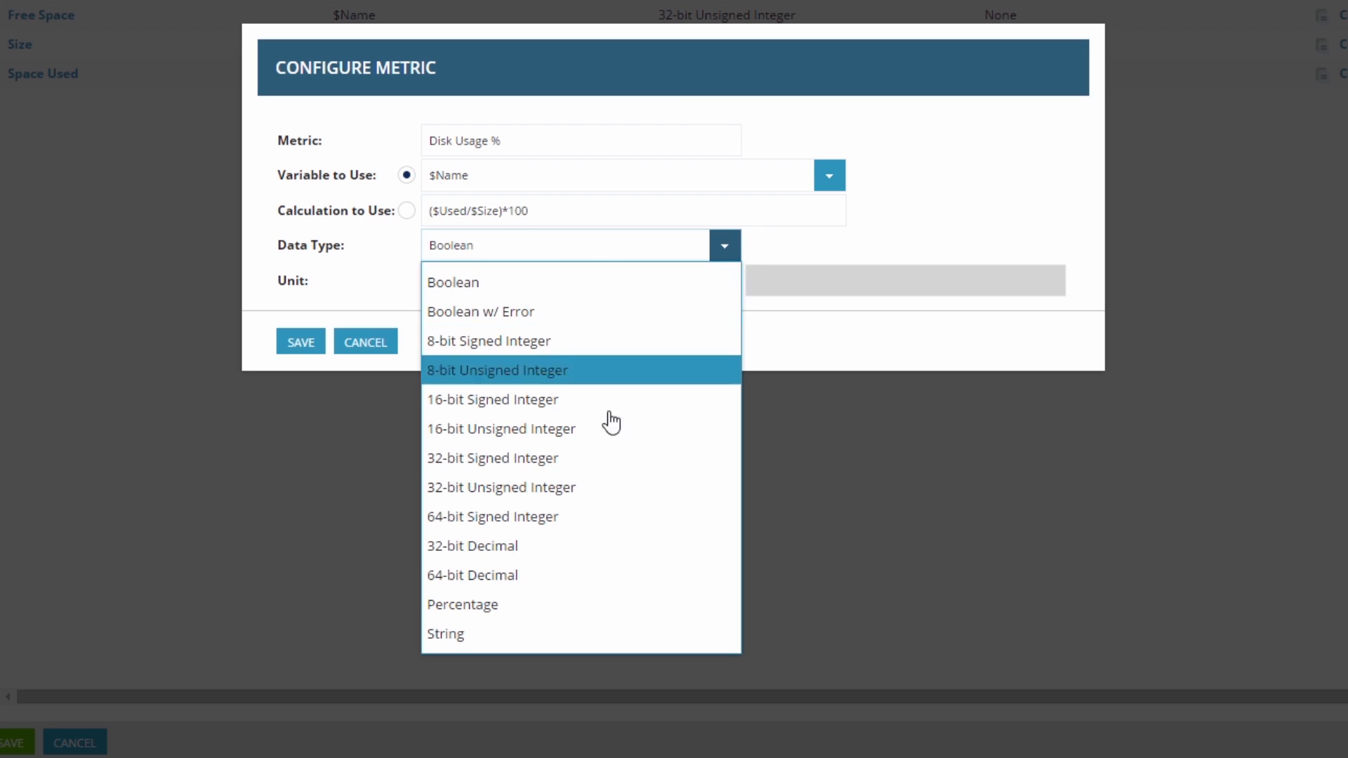